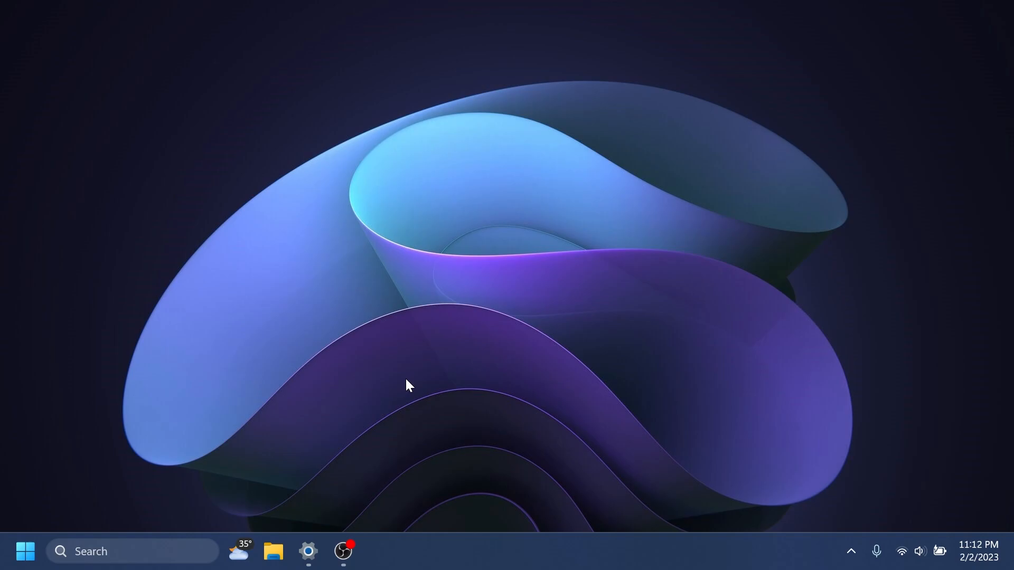
# Open Settings' About page to view Windows 11 Pro 22H2 and its OS build.
pyautogui.click(308, 552)
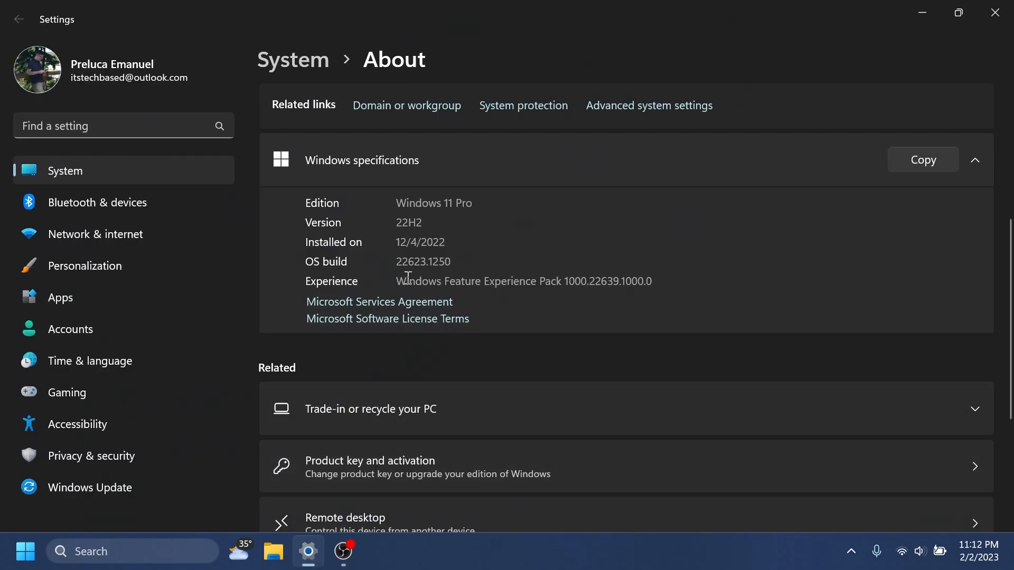
pyautogui.moveTo(453, 279)
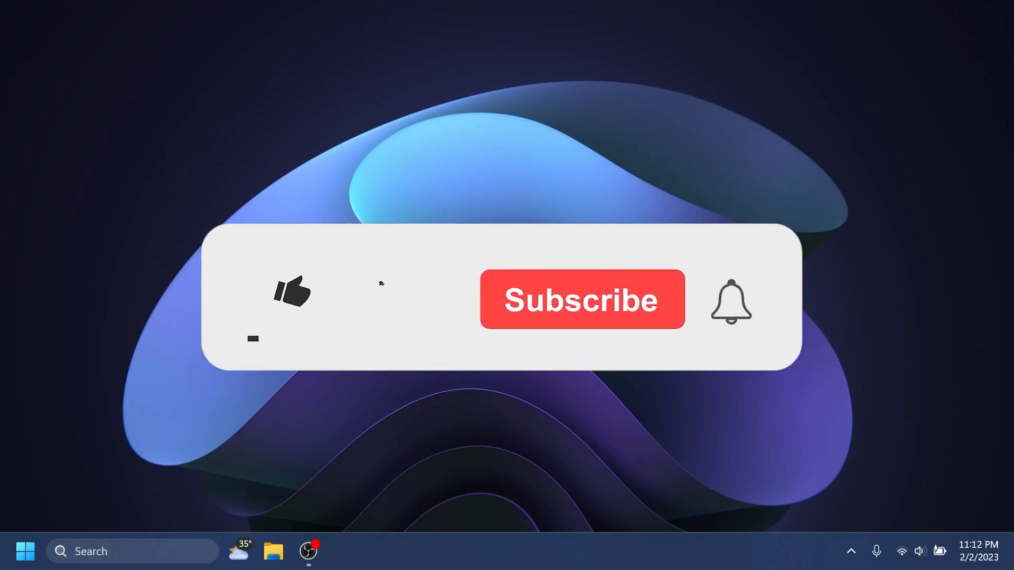
pyautogui.click(290, 292)
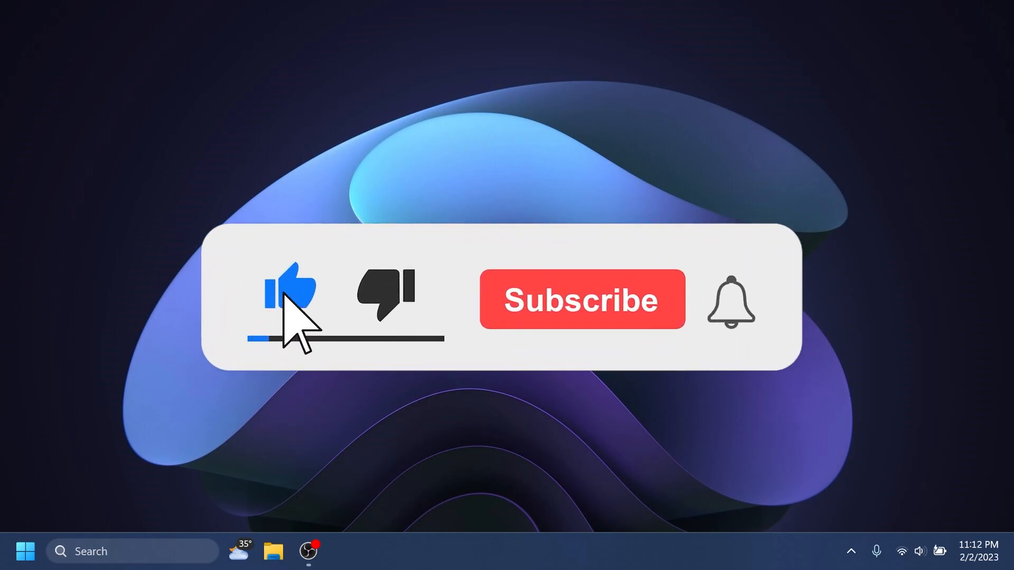
pyautogui.click(581, 299)
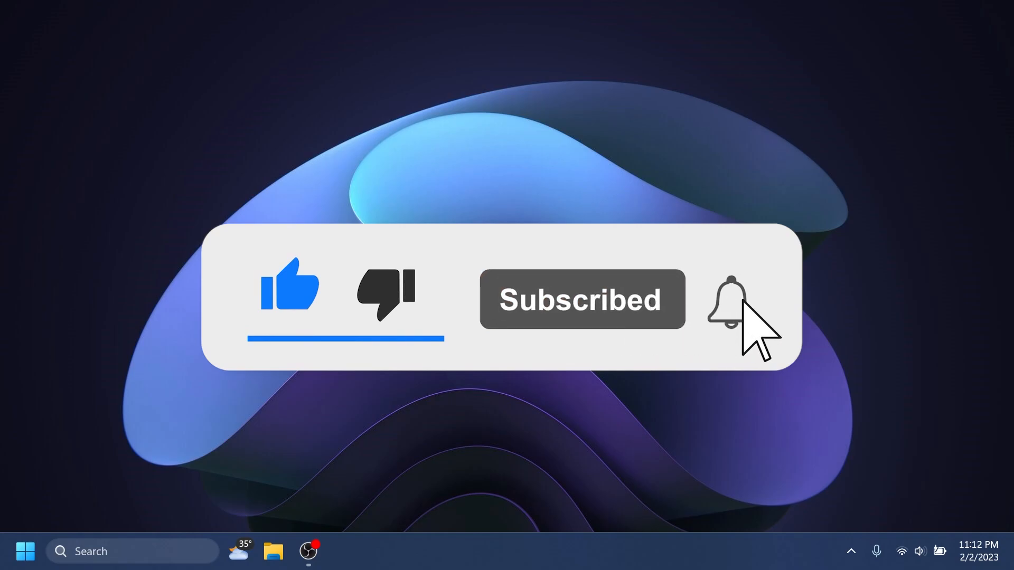
pyautogui.click(724, 299)
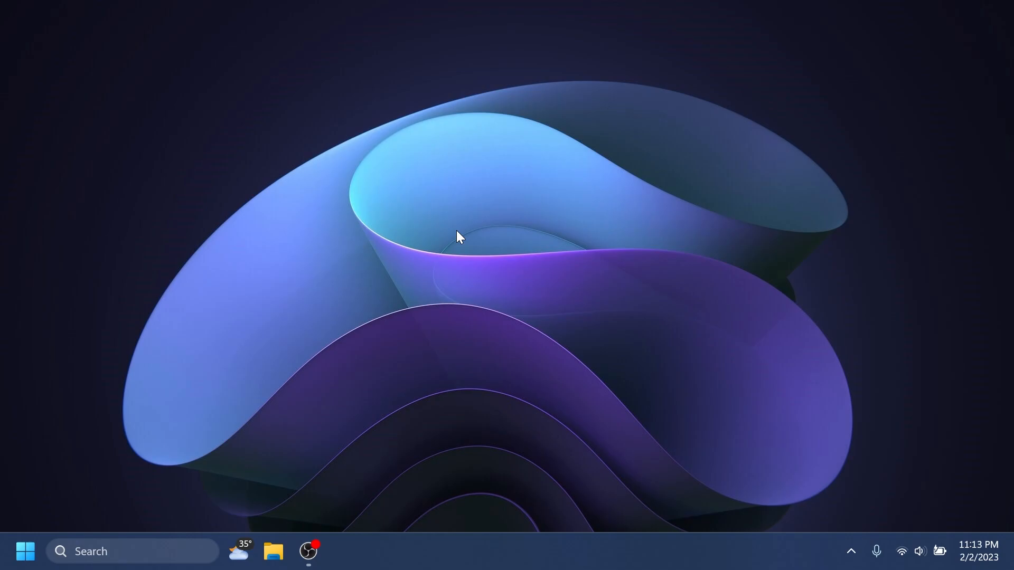
pyautogui.moveTo(430, 271)
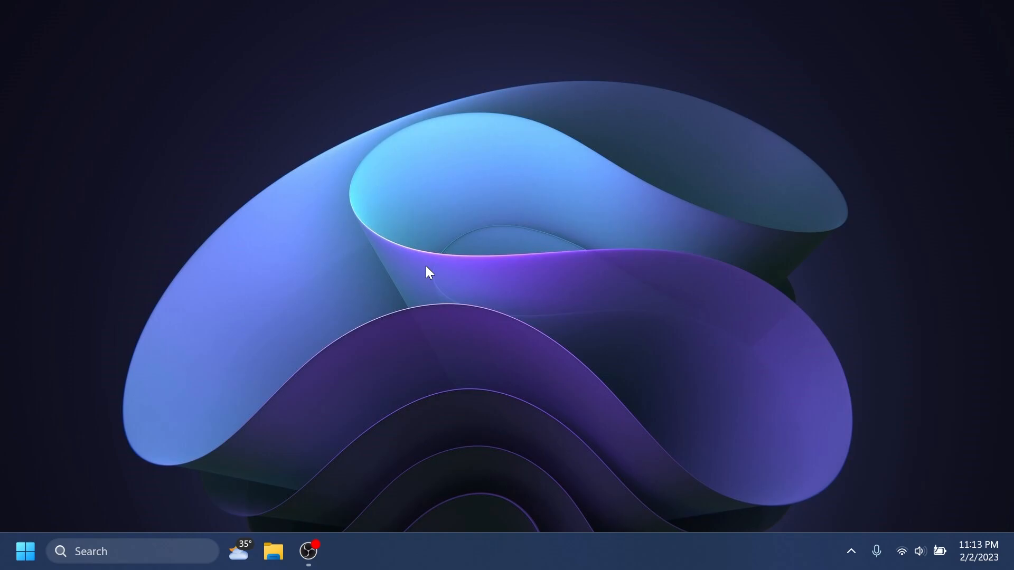
pyautogui.moveTo(429, 280)
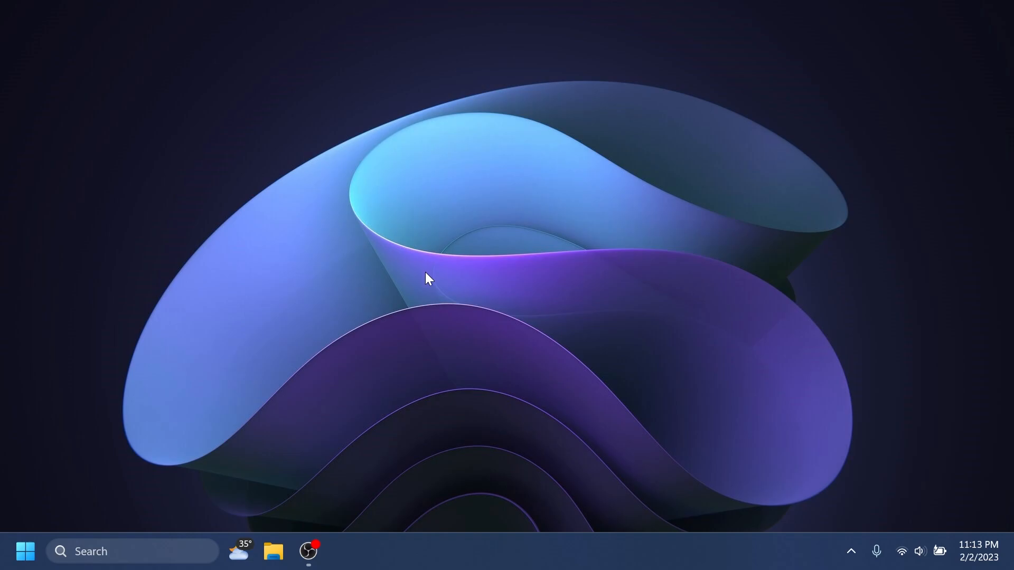
pyautogui.moveTo(461, 554)
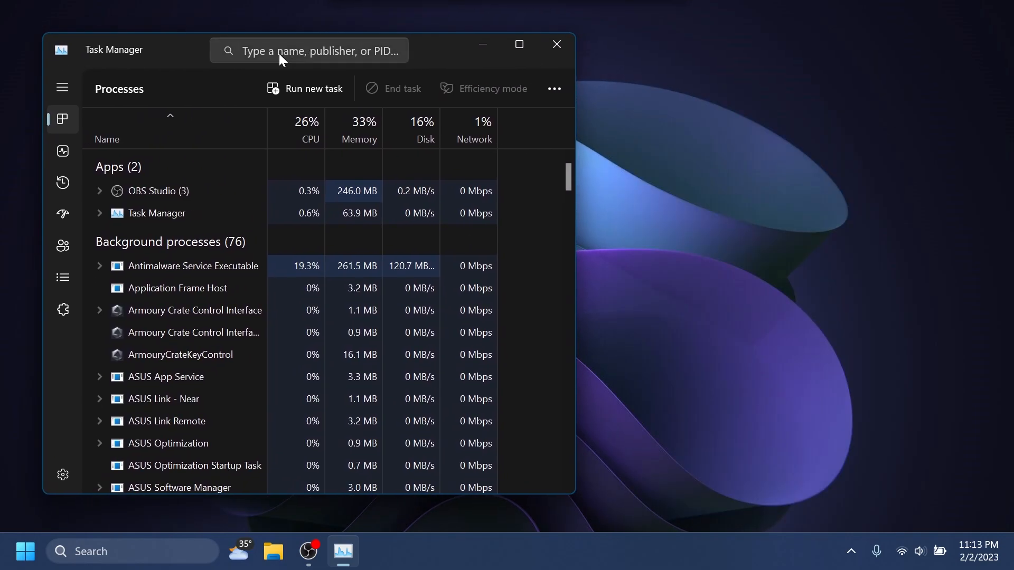
pyautogui.click(309, 50)
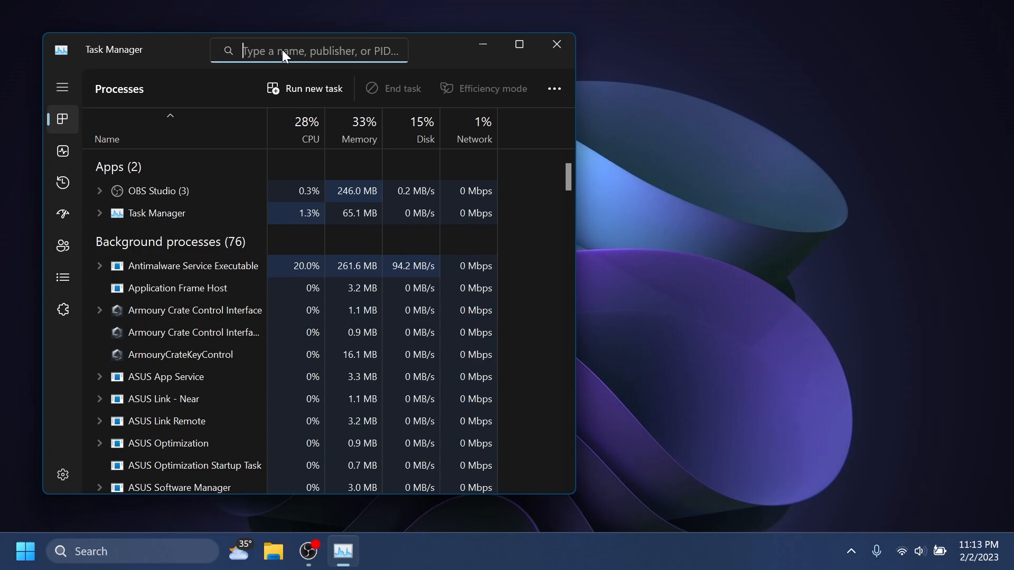
pyautogui.write('exfg')
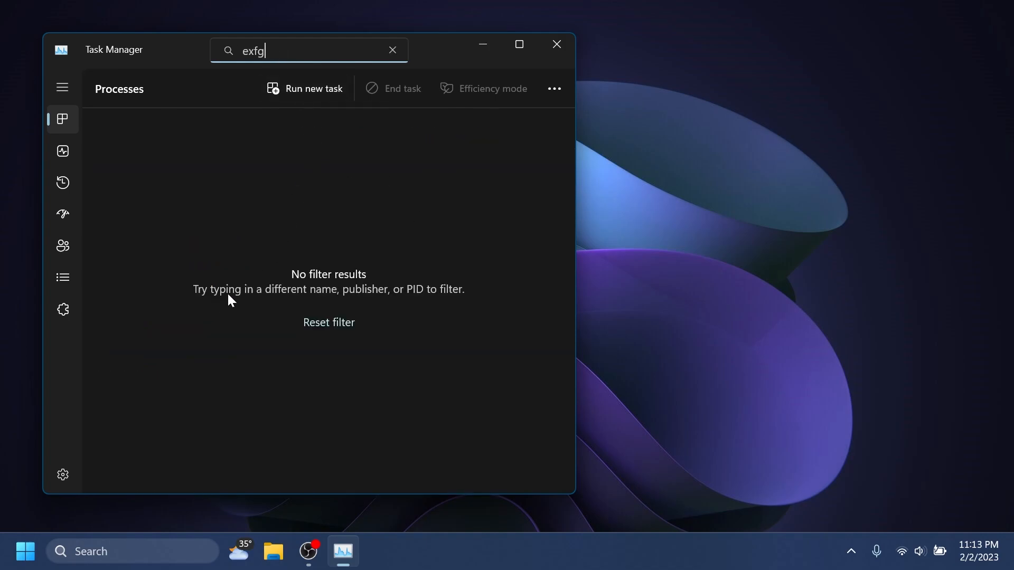
pyautogui.moveTo(447, 305)
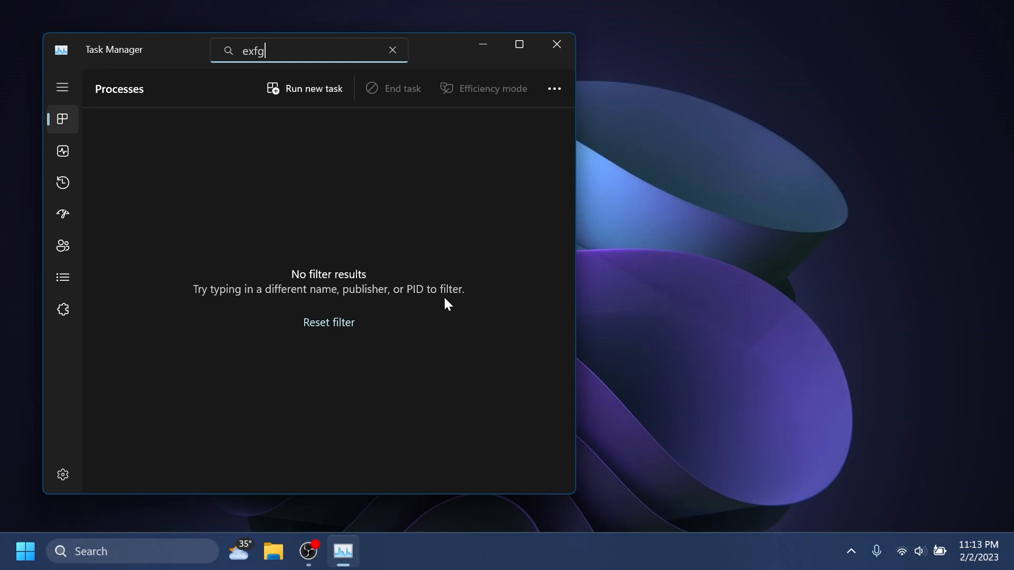
pyautogui.moveTo(329, 322)
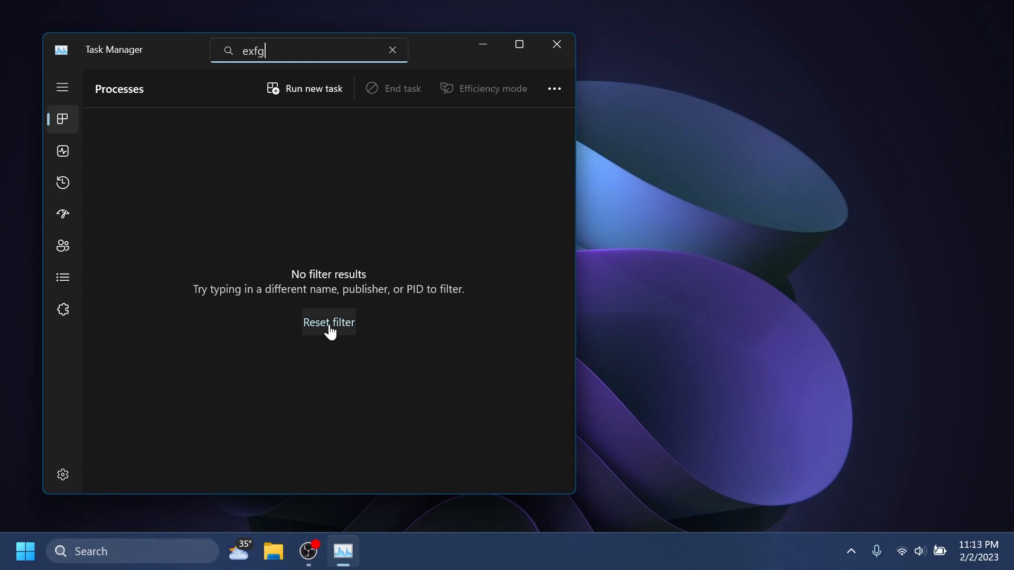
pyautogui.moveTo(332, 334)
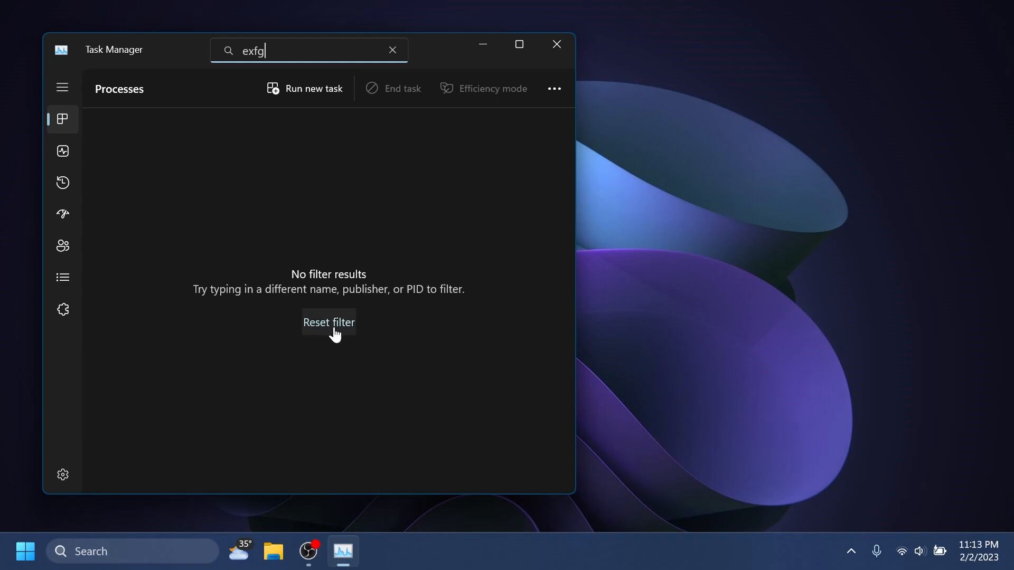
pyautogui.click(328, 322)
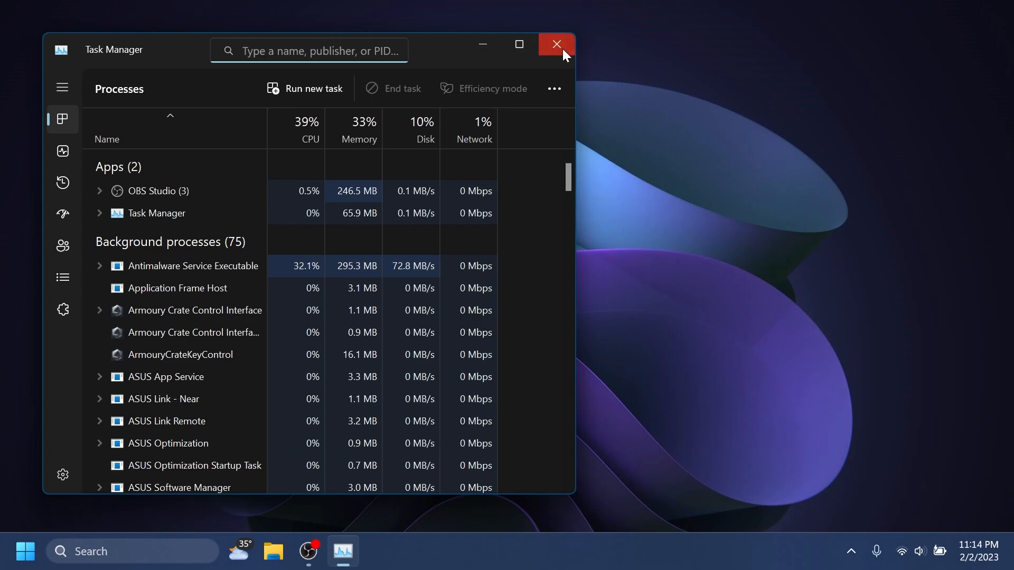
# Reopen Task Manager and filter processes by 'f', cutting background processes from 74 to 42.
pyautogui.click(555, 44)
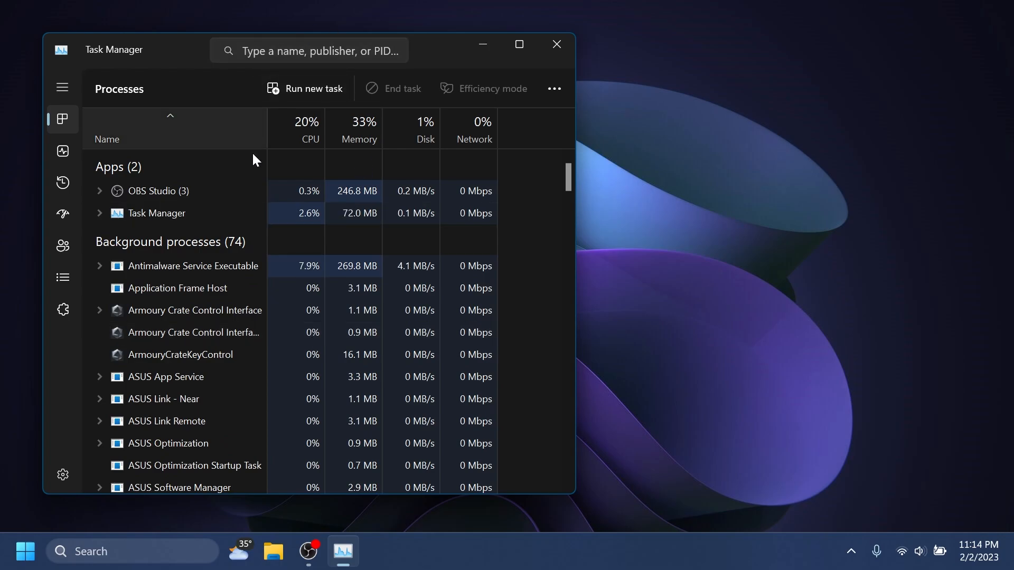
pyautogui.write('f')
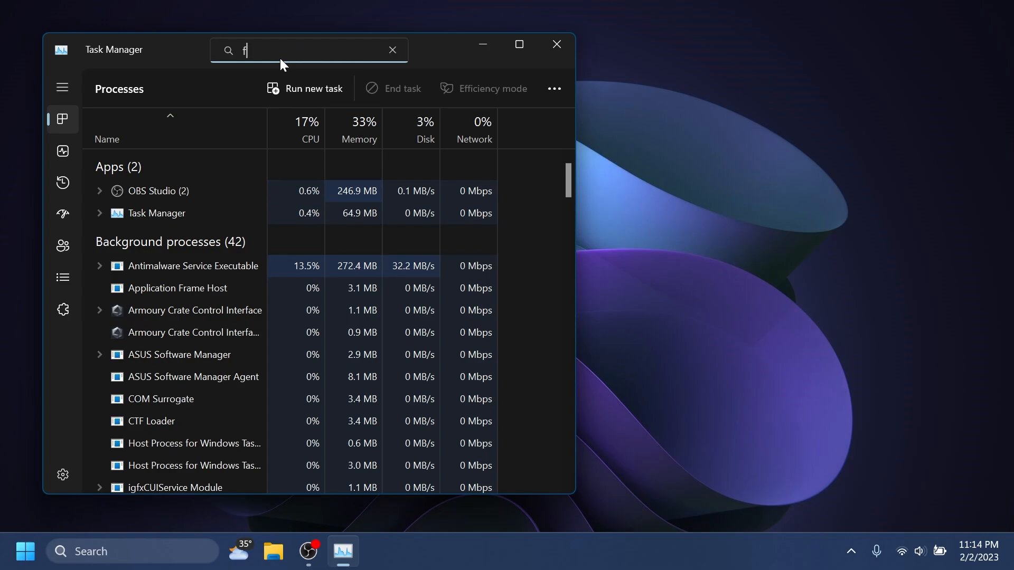
# Remove the 'f' filter and show the Details page with PID, status, user and memory.
pyautogui.click(392, 50)
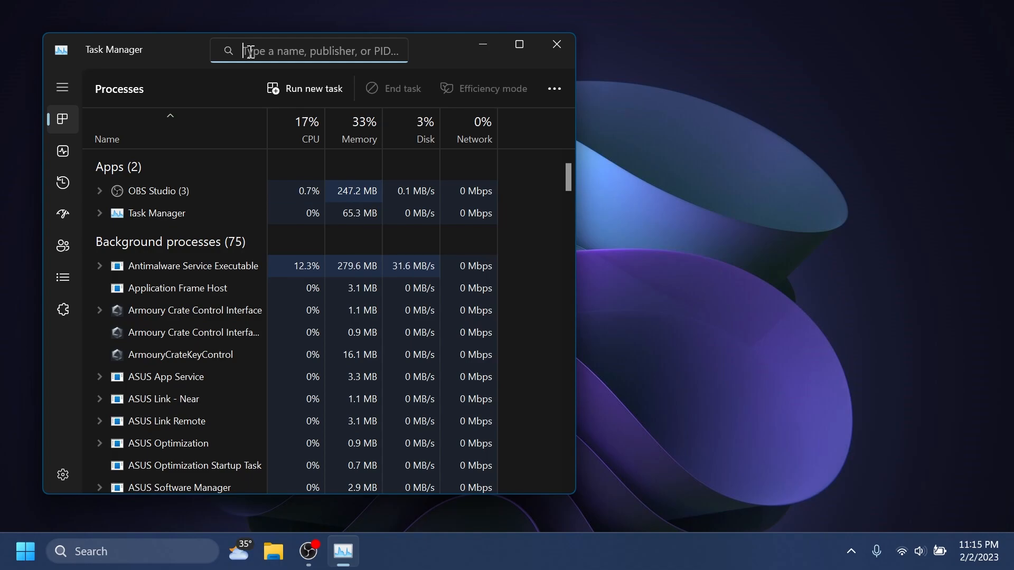
pyautogui.click(63, 279)
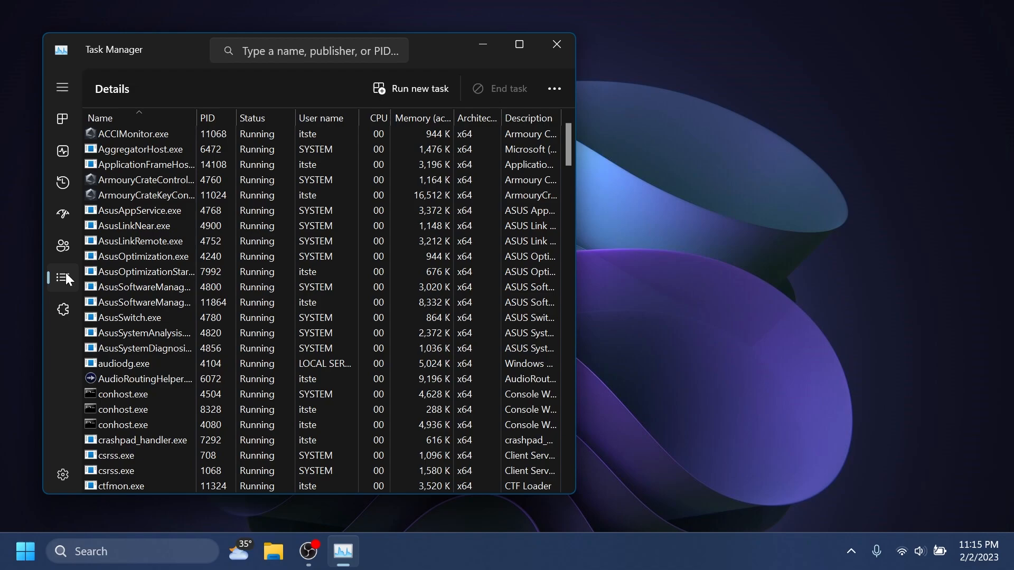
# Go back to the Processes page, then close Task Manager to the desktop.
pyautogui.click(63, 118)
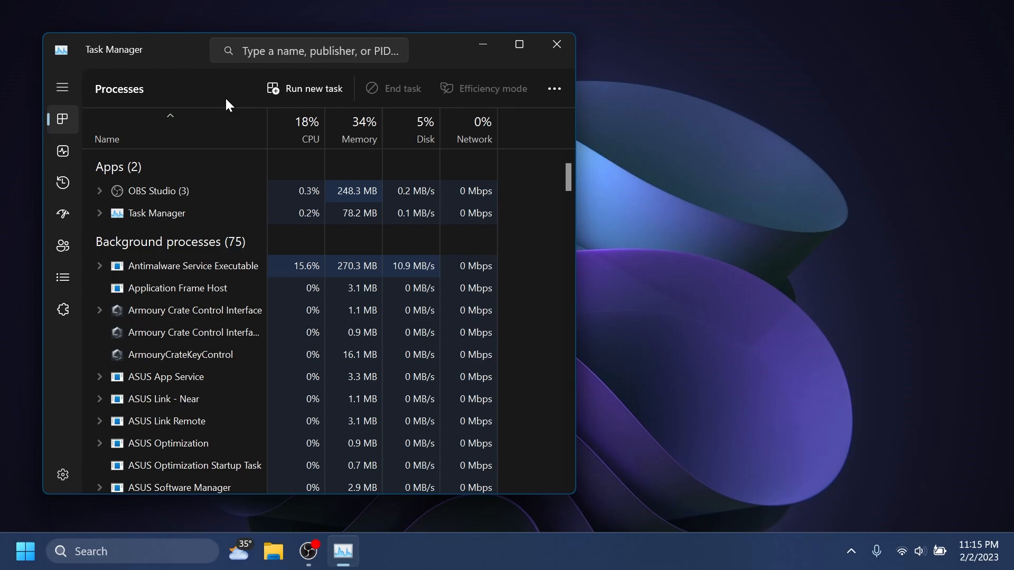
pyautogui.click(555, 43)
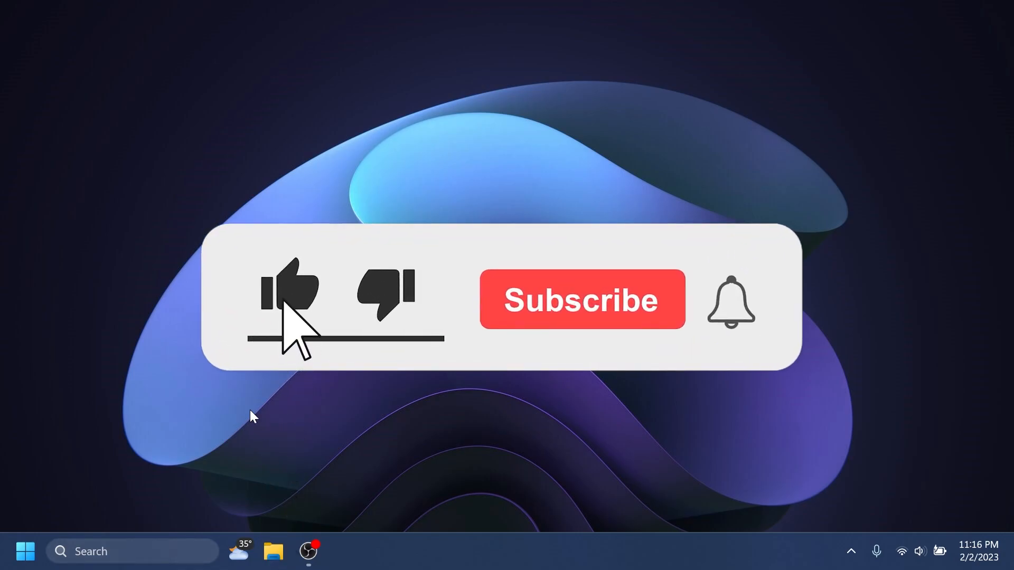
pyautogui.click(580, 299)
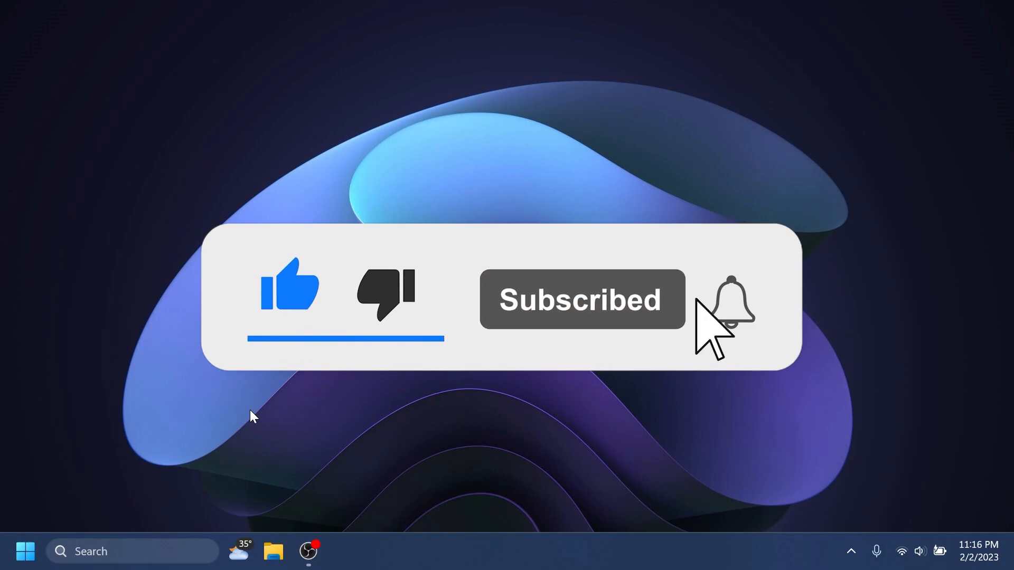
pyautogui.click(730, 300)
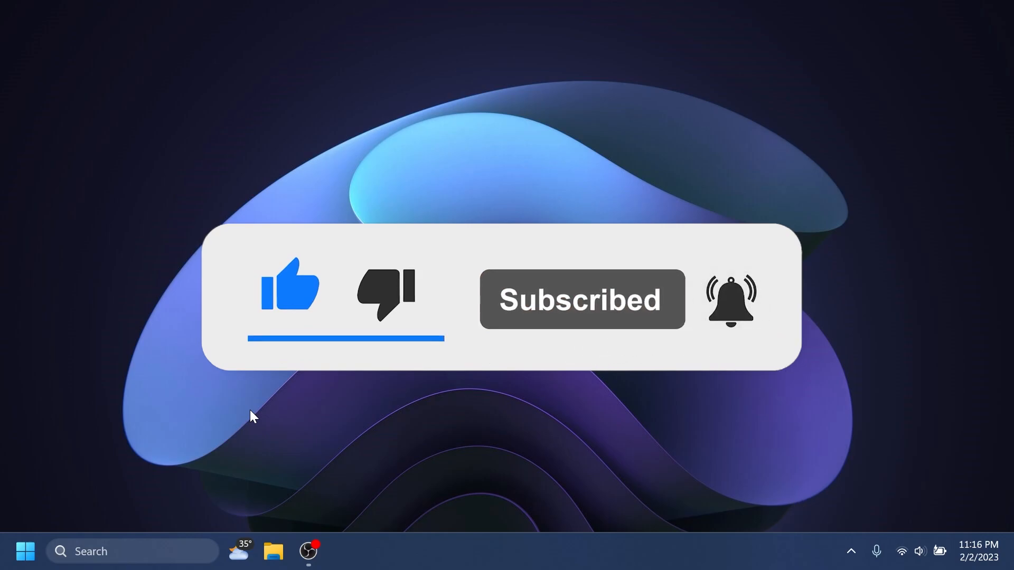